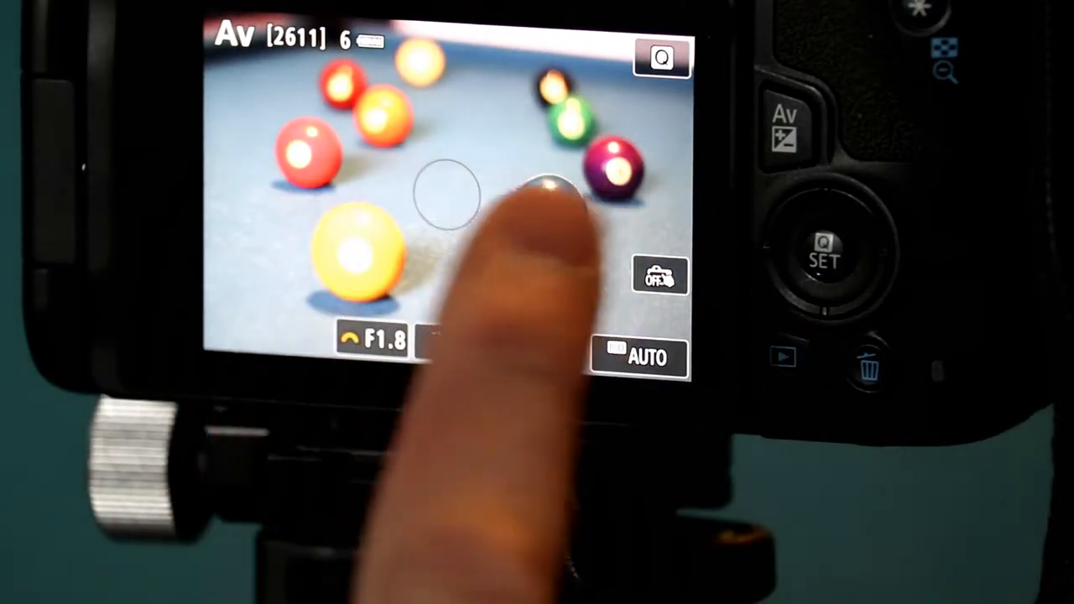
Focus on the pool ball near the centre at 1/100 s, f/1.8, ISO 1000
left_click(490, 347)
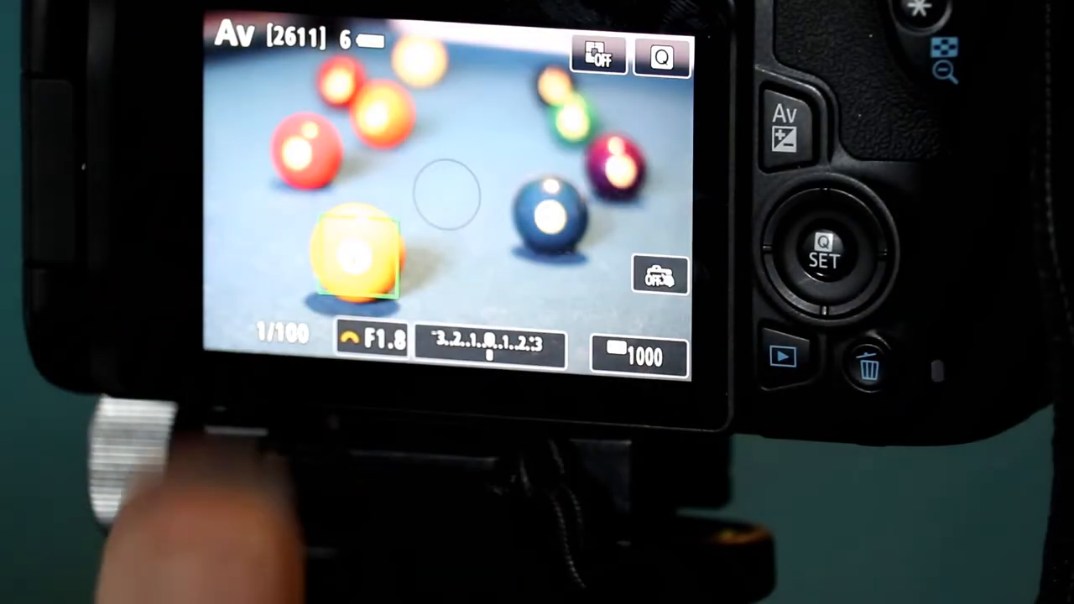
Move the AF point to the large yellow ball and confirm focus at 1/80 s, f/1.8, ISO 800
left_click(353, 252)
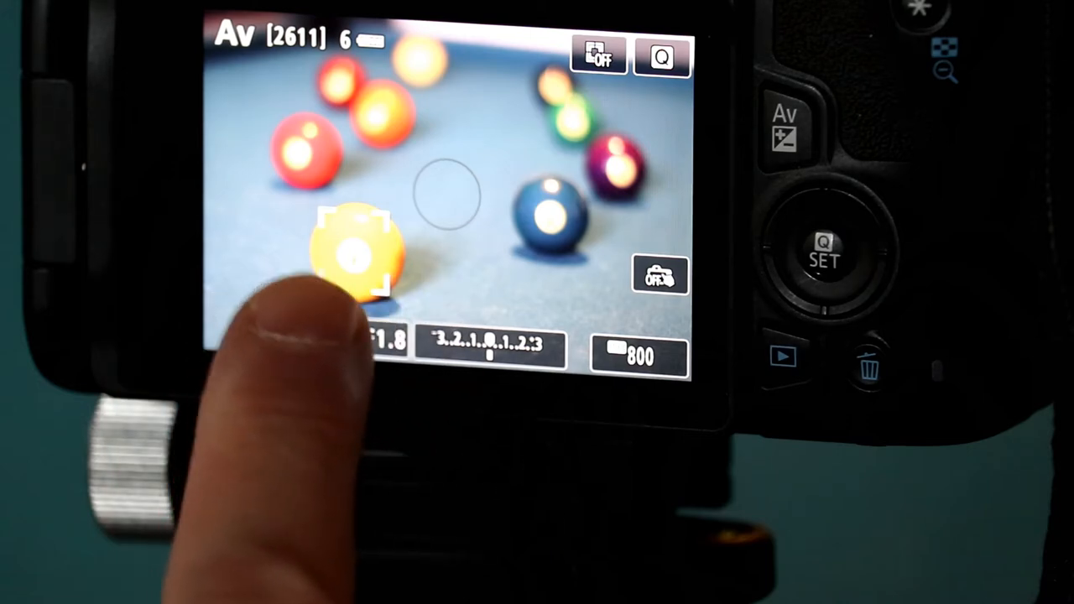
left_click(356, 252)
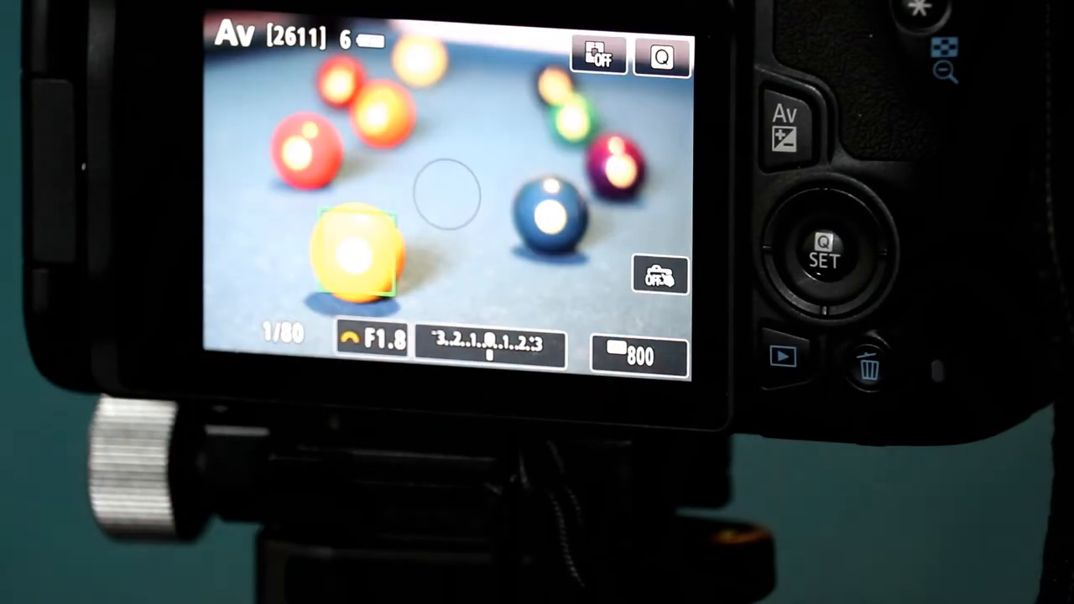